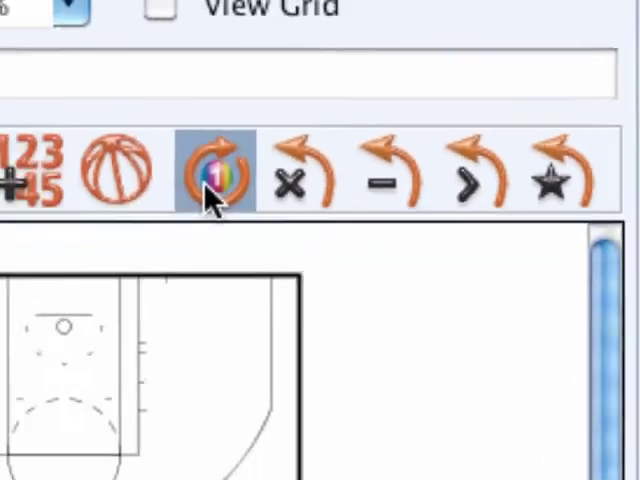
# Step: Review the FastColors chooser's HSB, RGB and Swatches views, ending on the swatch grid
pyautogui.click(208, 172)
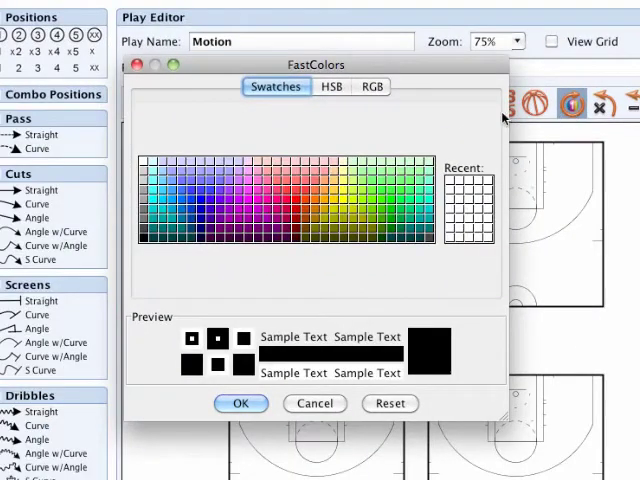
pyautogui.moveTo(308, 128)
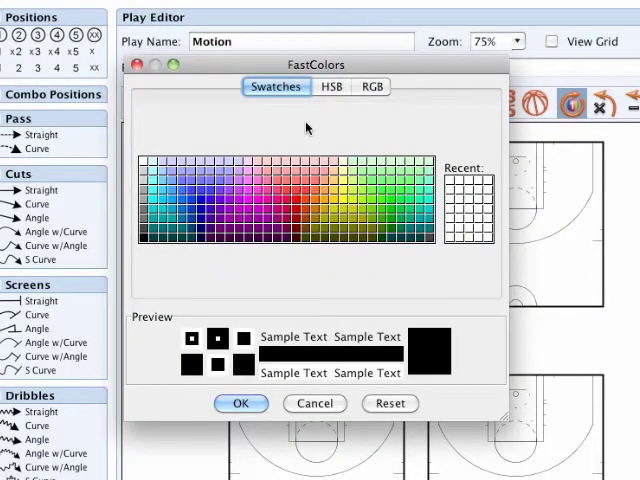
pyautogui.moveTo(307, 122)
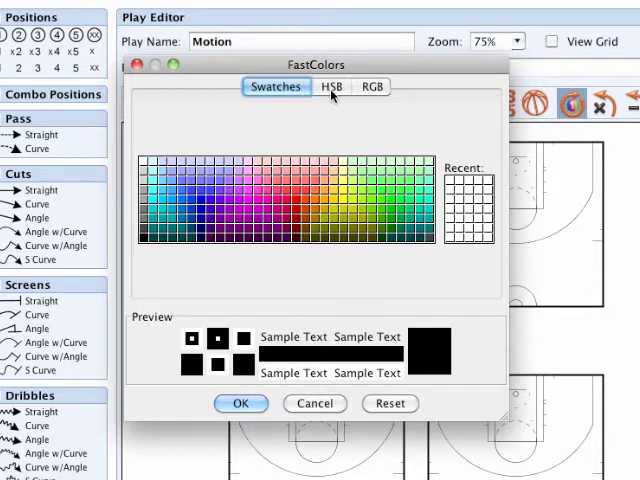
pyautogui.click(331, 86)
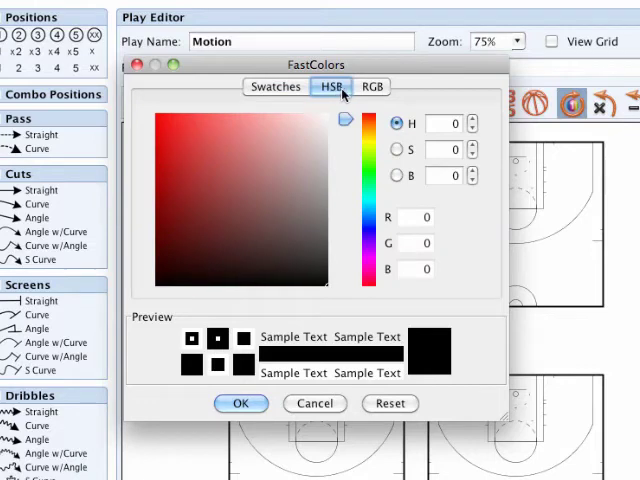
pyautogui.click(371, 87)
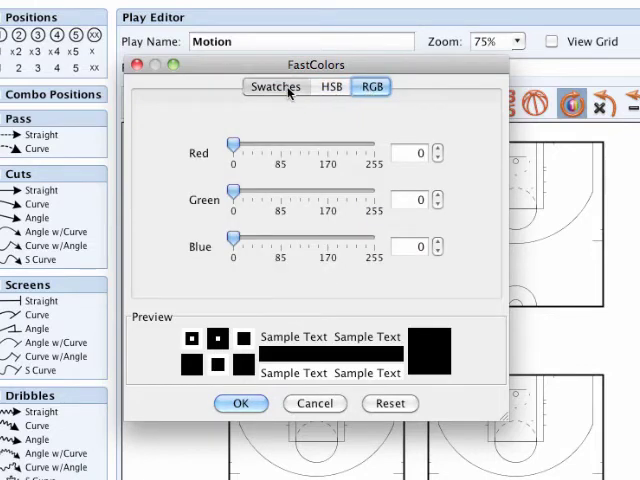
pyautogui.click(275, 87)
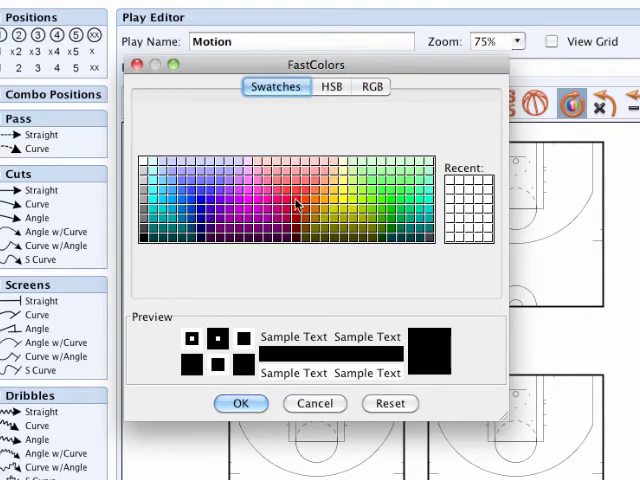
# Step: Choose a red swatch and confirm it to recolour the Frame 1 dribble line
pyautogui.click(305, 205)
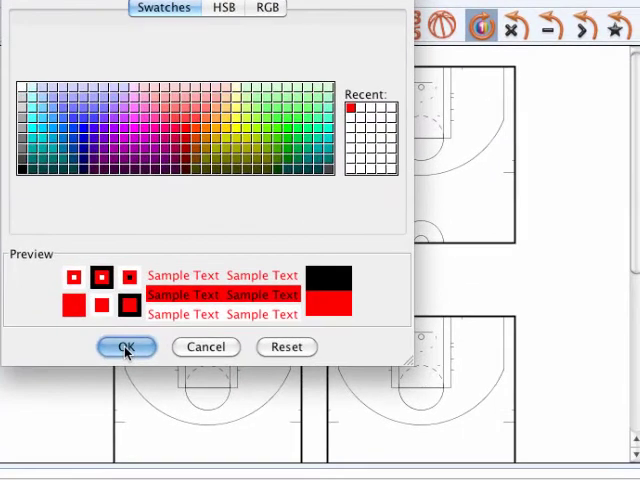
pyautogui.click(126, 347)
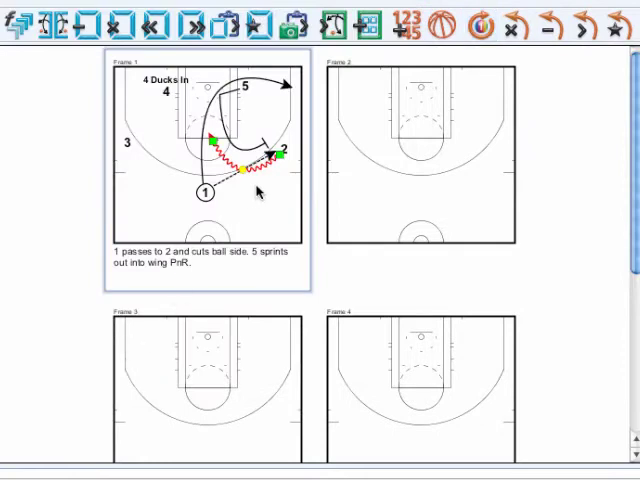